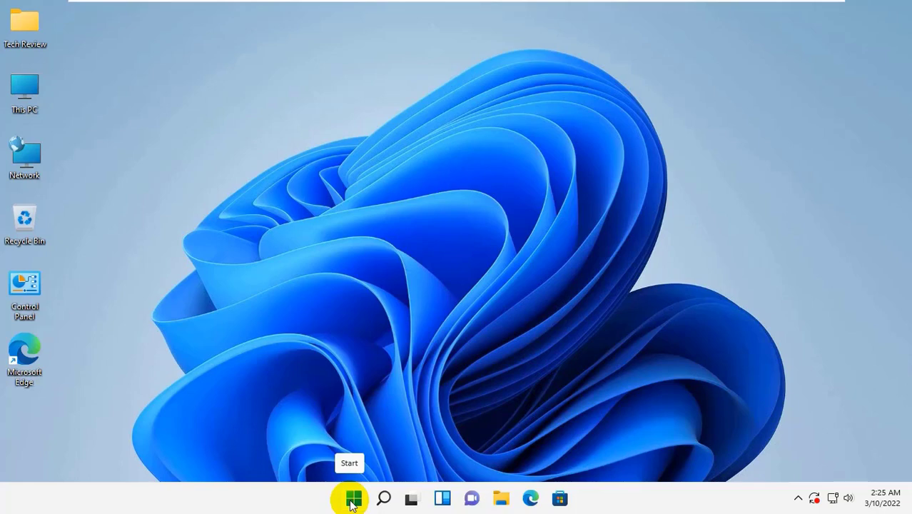
Reach Settings from the Start context menu and go to System > Troubleshoot
right_click(350, 496)
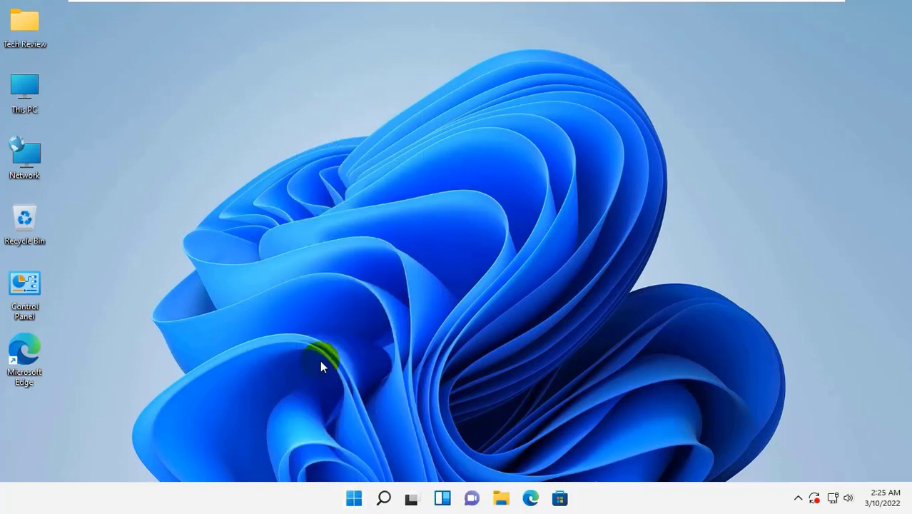
left_click(574, 497)
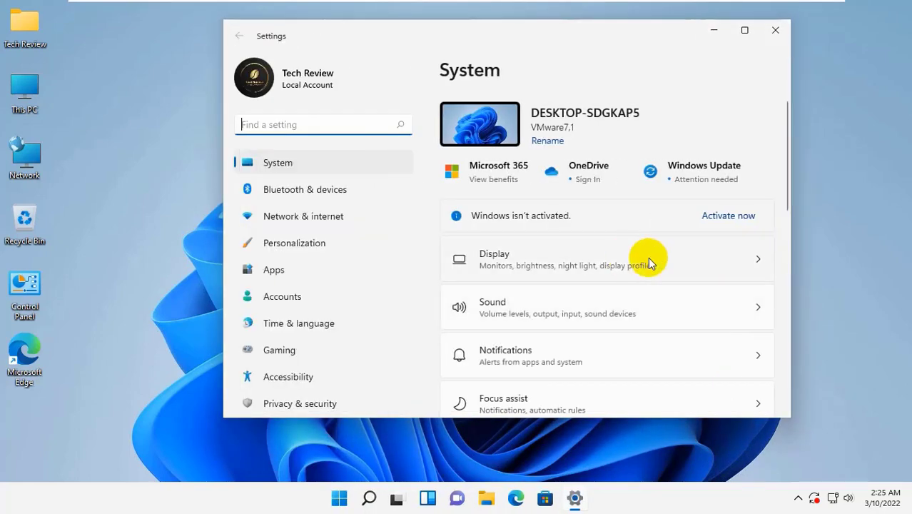
scroll("down", 3)
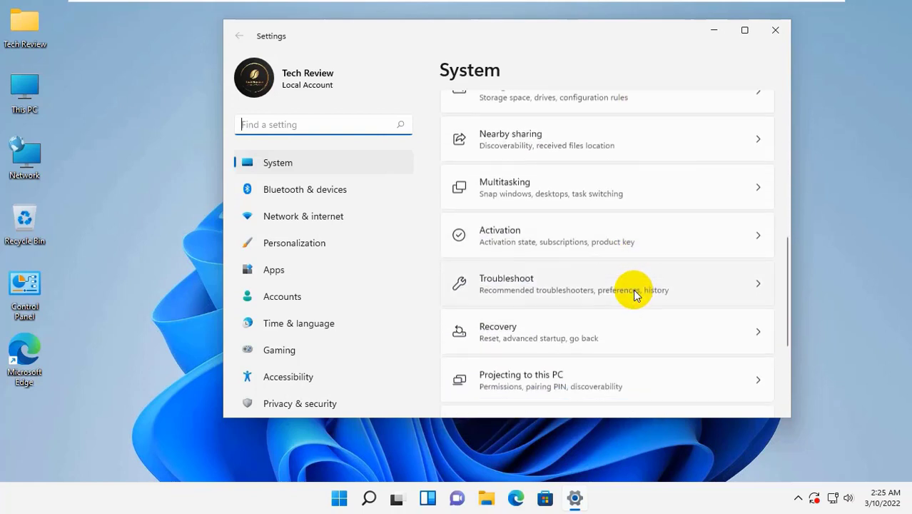
scroll("down", 3)
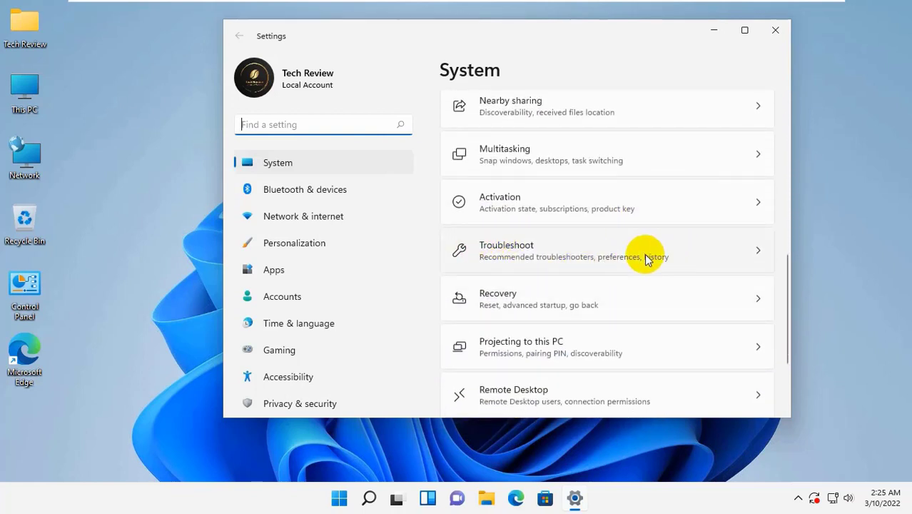
left_click(607, 252)
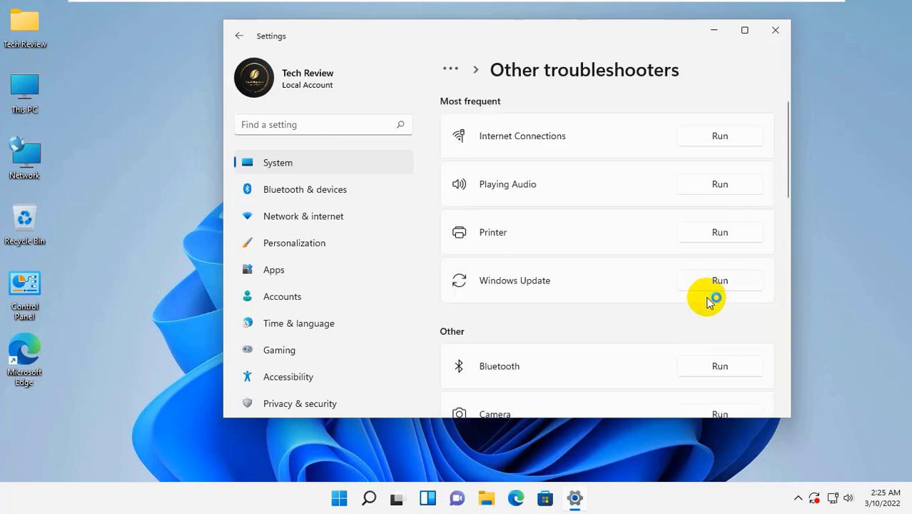
Run the Windows Update troubleshooter, cancel its restart-required result, and close Settings
left_click(719, 280)
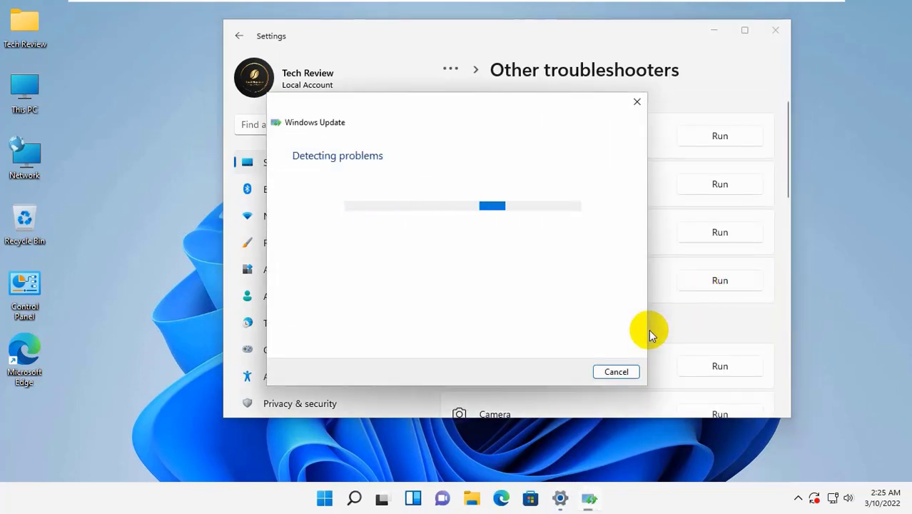
mouse_move(866, 327)
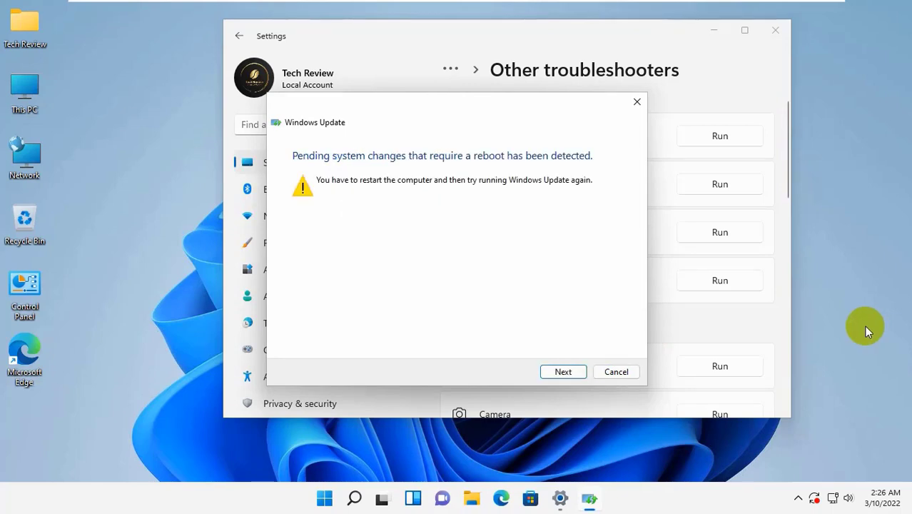
left_click(562, 371)
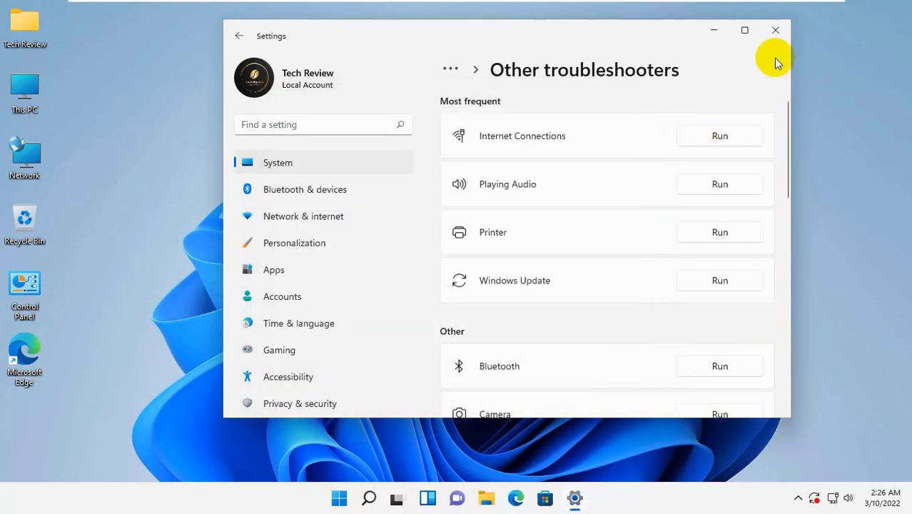
mouse_move(777, 32)
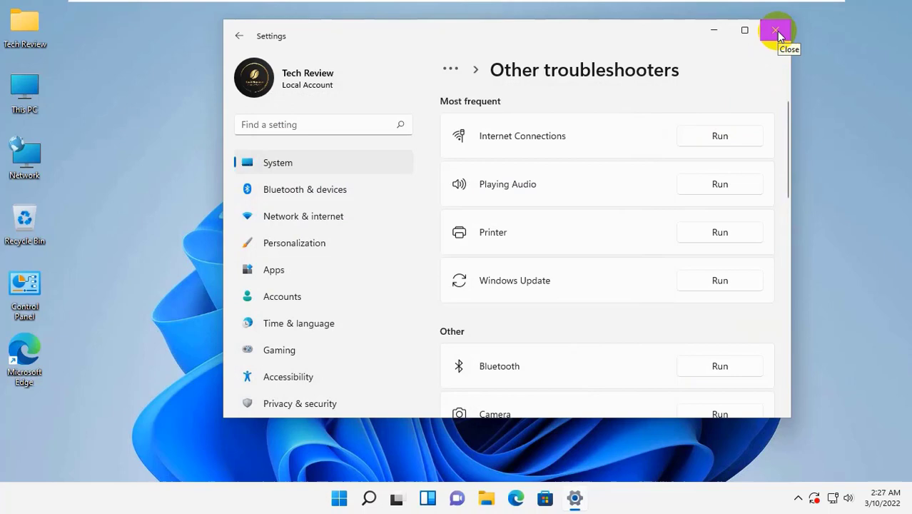
left_click(777, 32)
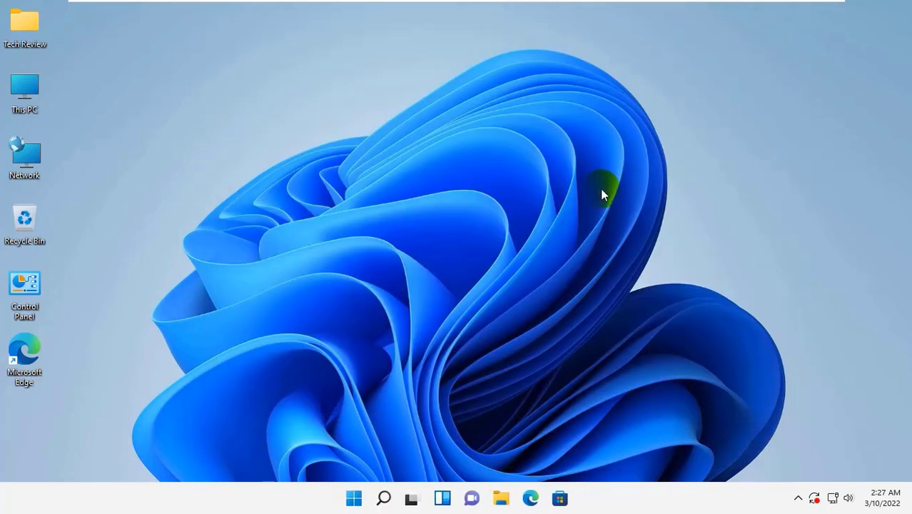
mouse_move(585, 203)
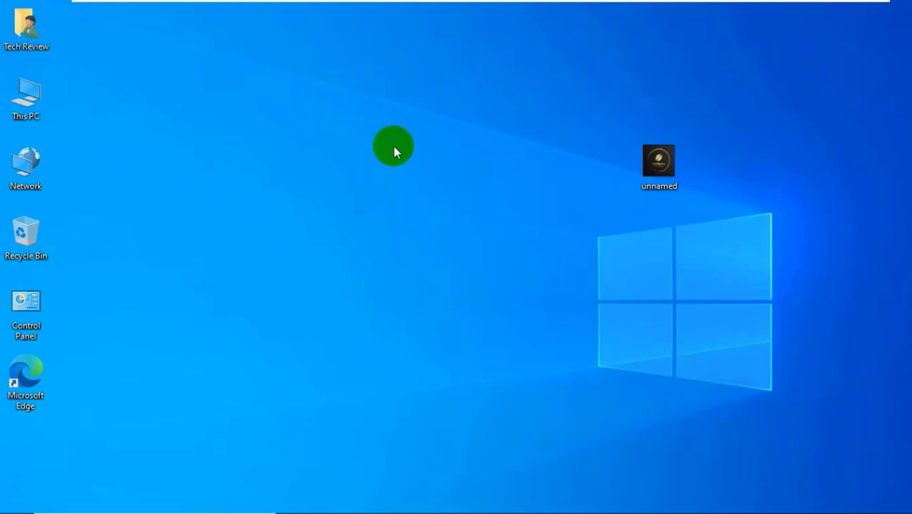
Create a new Text Document on the desktop via the right-click New menu
right_click(394, 146)
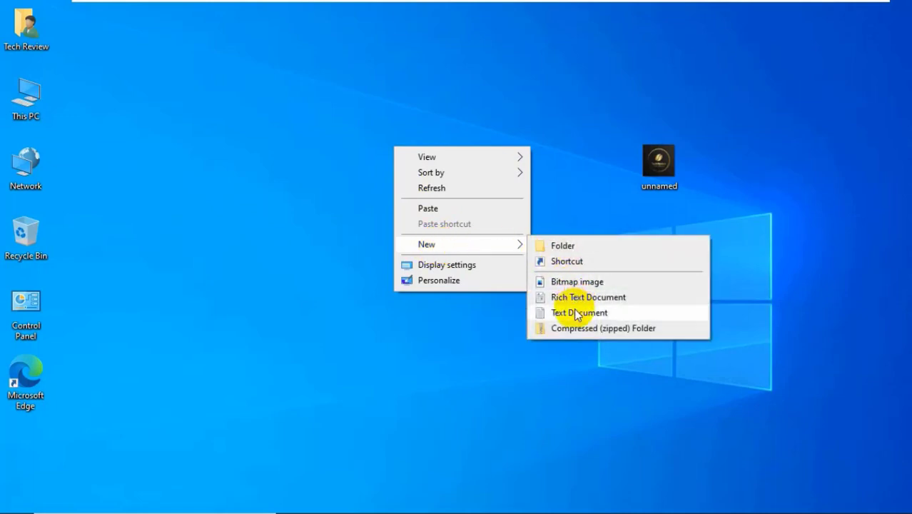
left_click(580, 312)
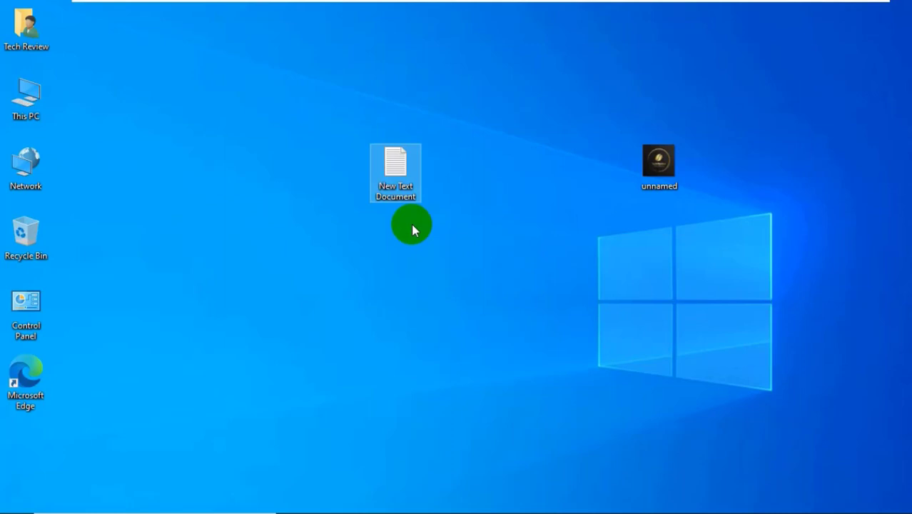
mouse_move(400, 169)
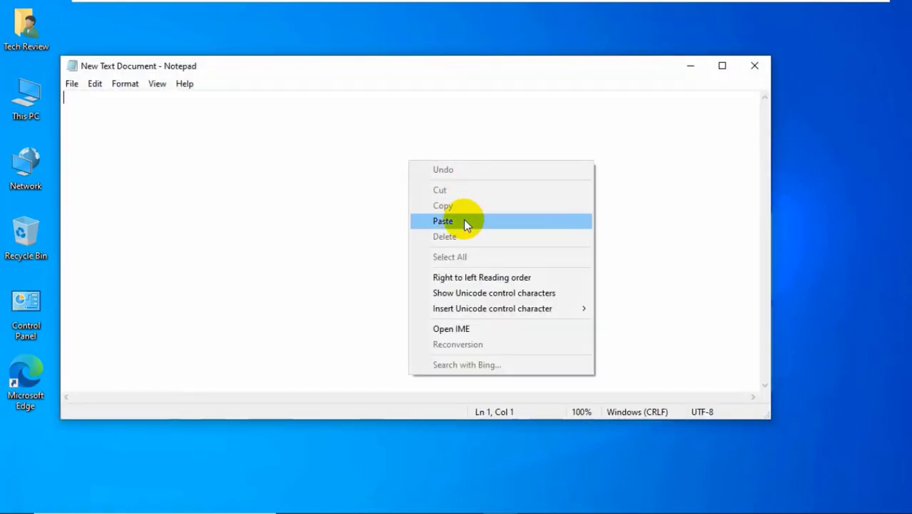
Paste the copied repair commands (service stops, DISM, SFC, service restarts) into Notepad
left_click(443, 220)
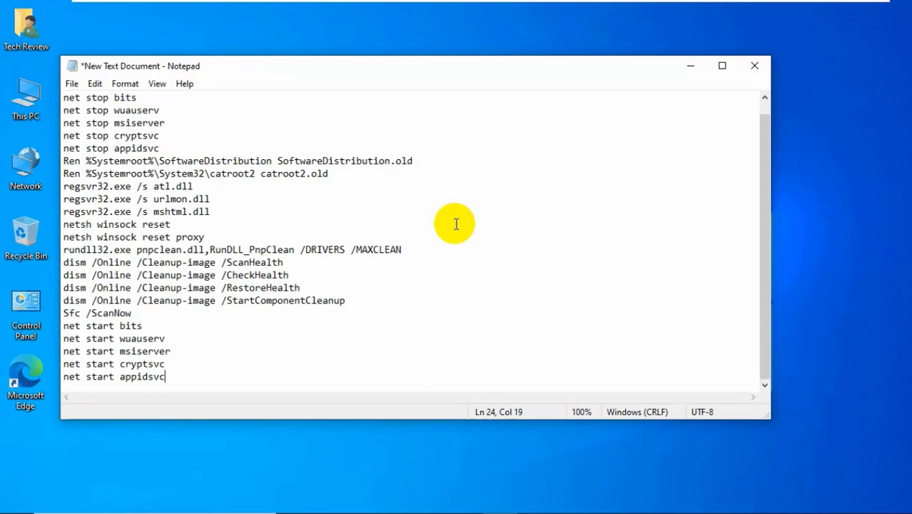
scroll("up", 3)
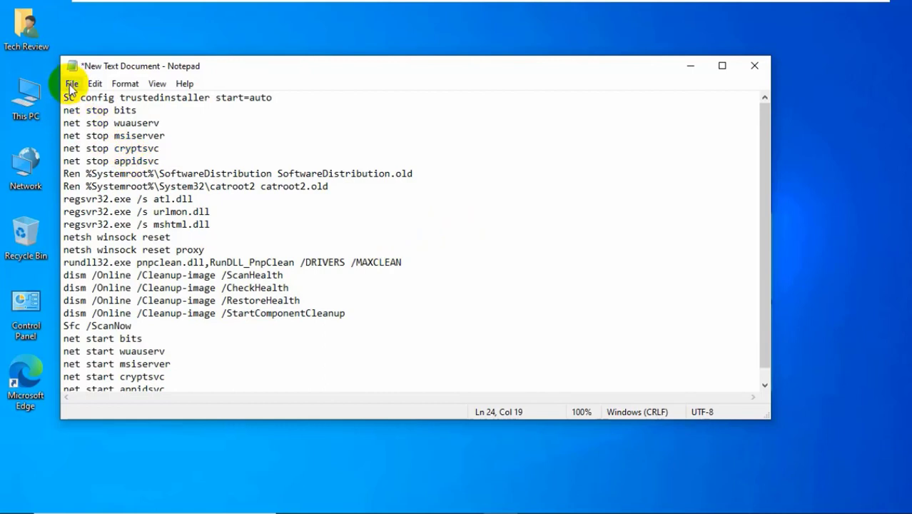
Save the script to the Desktop as 'Windows update.bat' with Save as type set to All Files
left_click(71, 83)
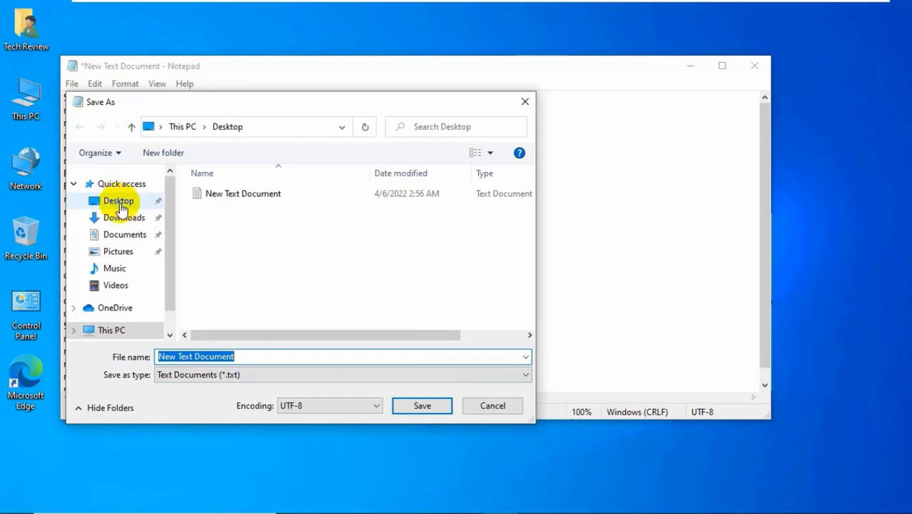
mouse_move(279, 357)
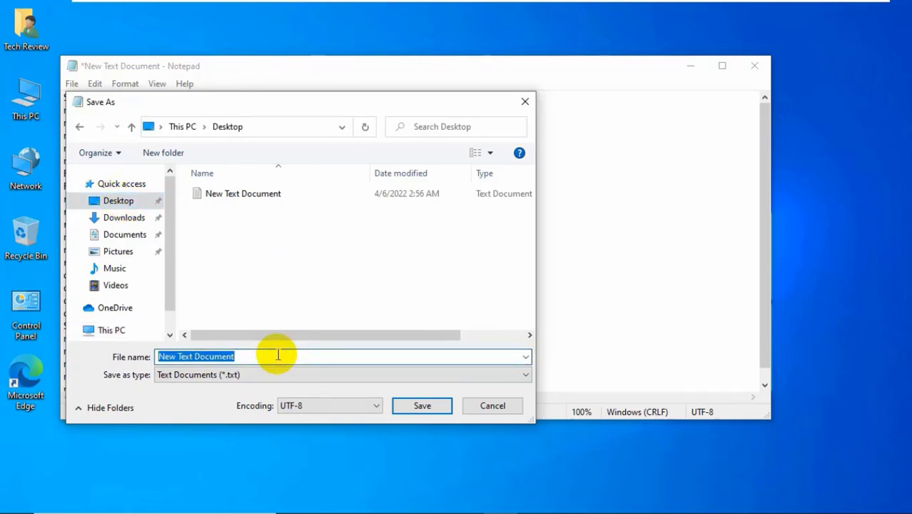
type("Windows up")
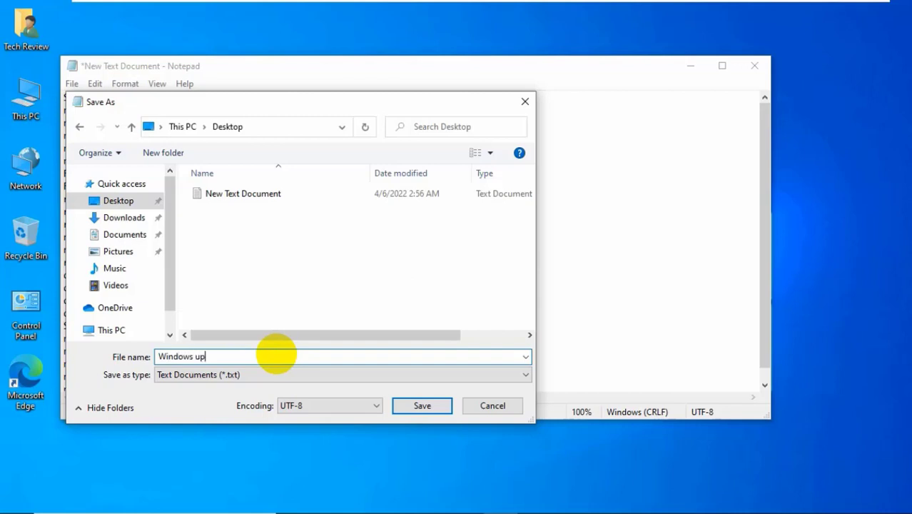
type("date.bat")
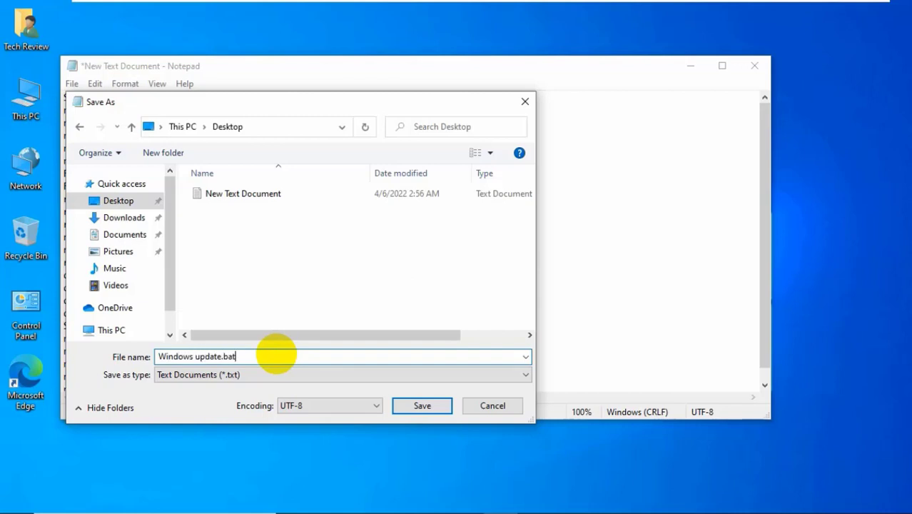
mouse_move(279, 360)
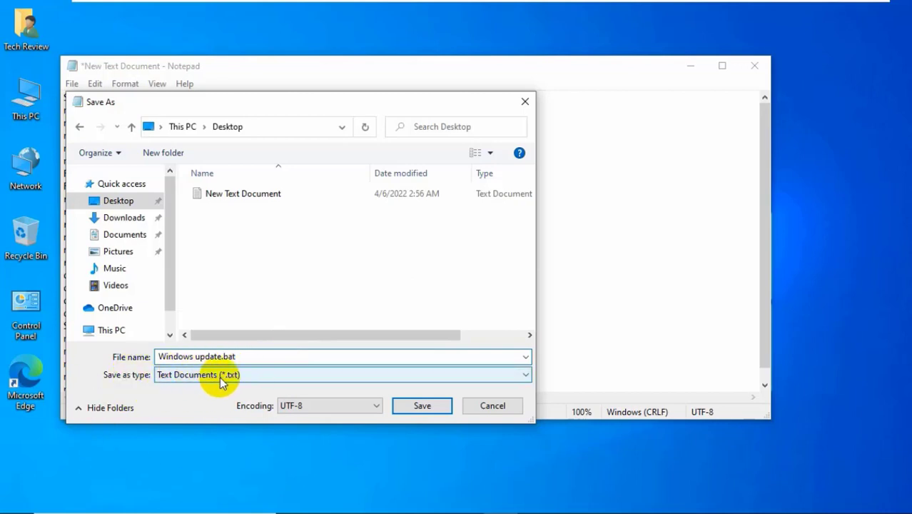
left_click(339, 374)
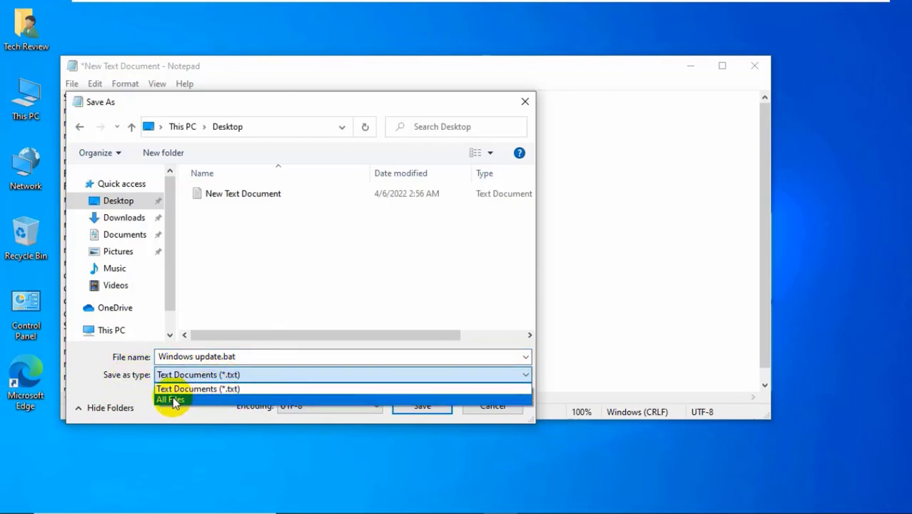
left_click(171, 400)
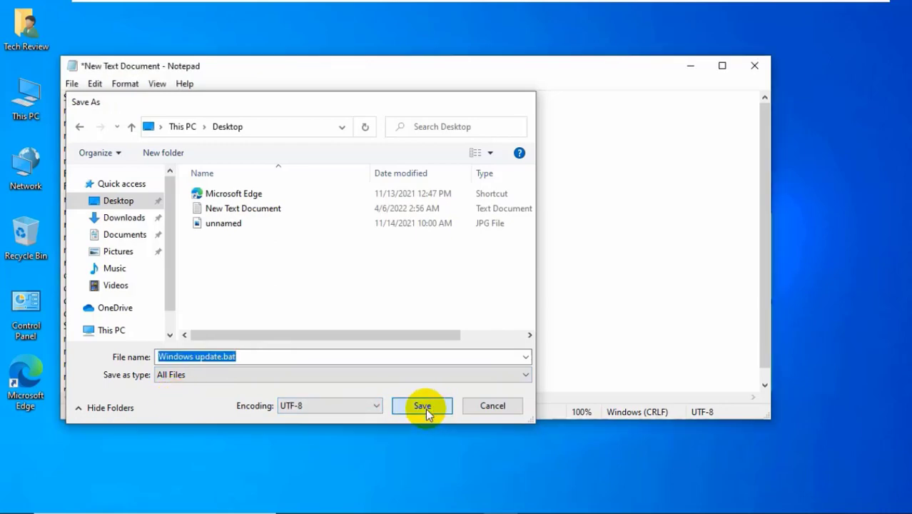
left_click(423, 406)
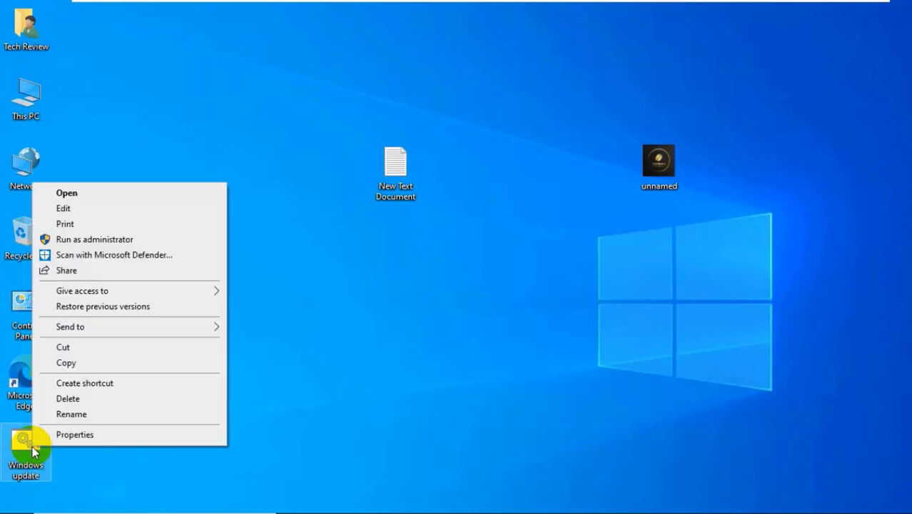
mouse_move(94, 240)
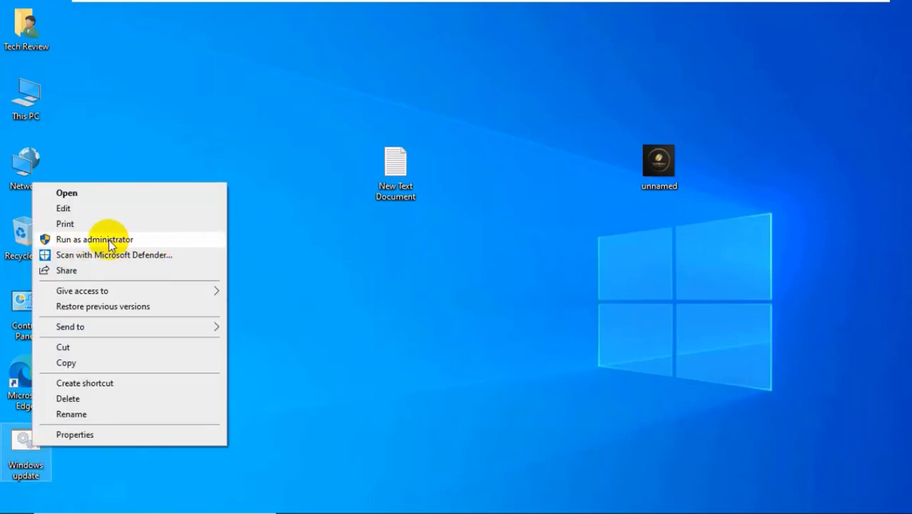
Run Windows update.bat as administrator and approve the User Account Control prompt
left_click(94, 239)
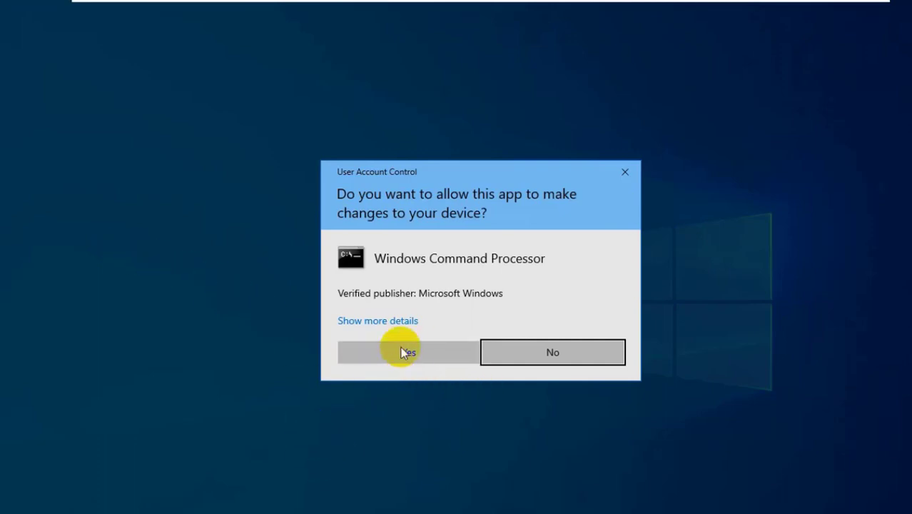
left_click(408, 351)
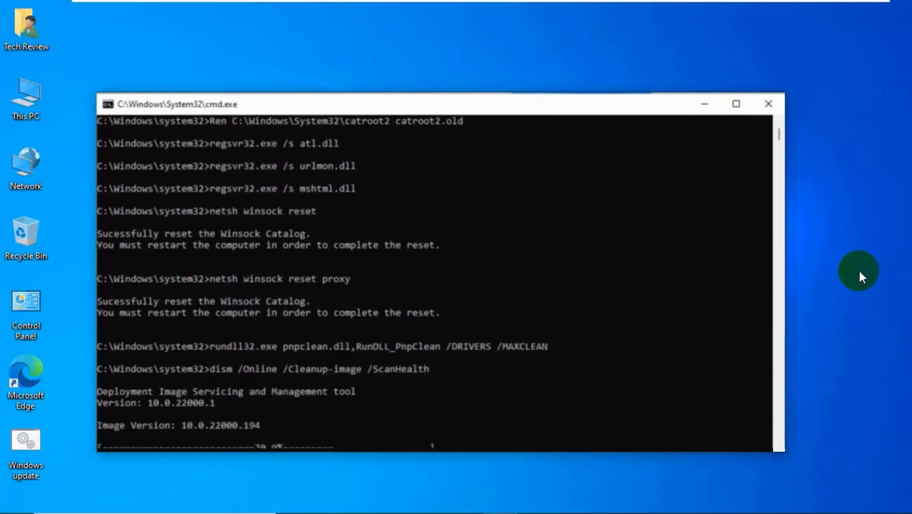
Let the script finish its Winsock reset, DISM and SFC scans, then close Command Prompt
scroll("down", 3)
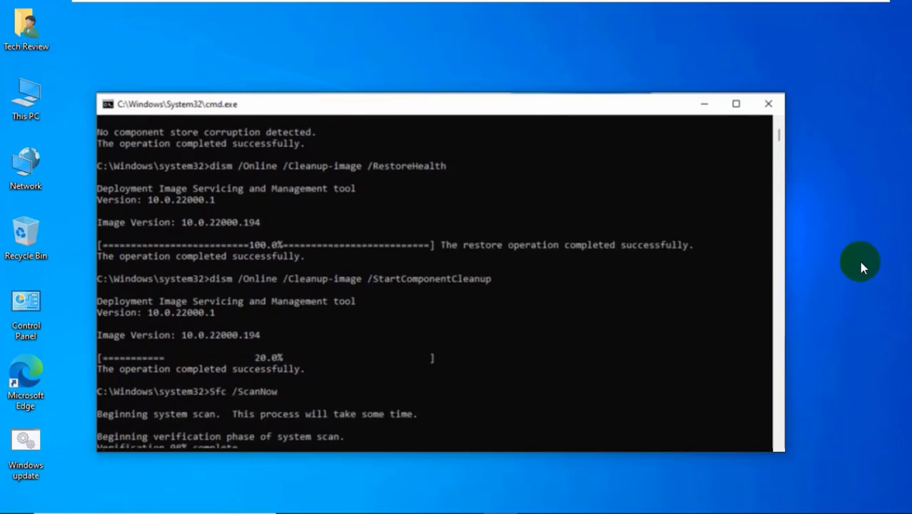
left_click(768, 103)
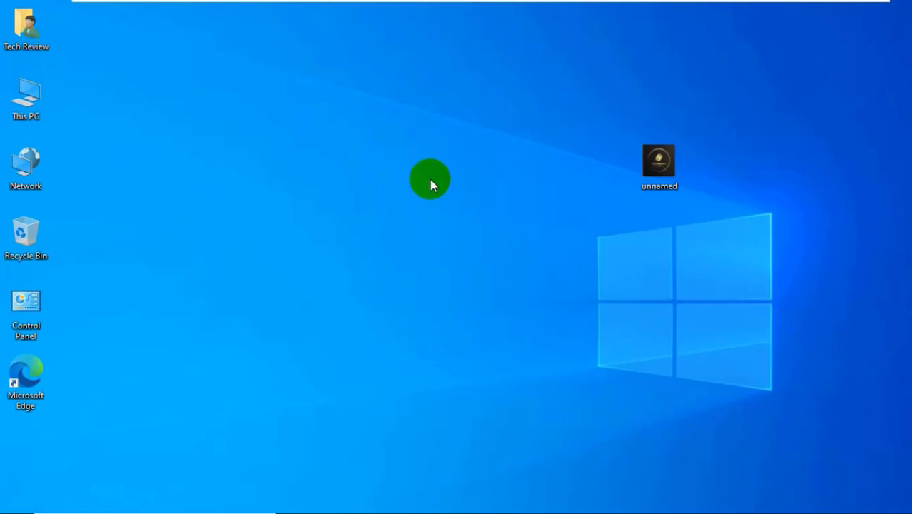
mouse_move(408, 164)
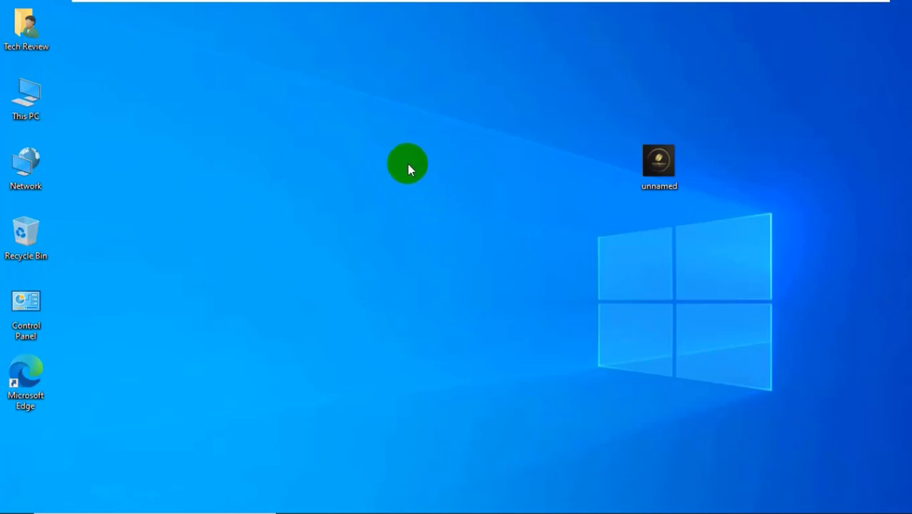
mouse_move(393, 147)
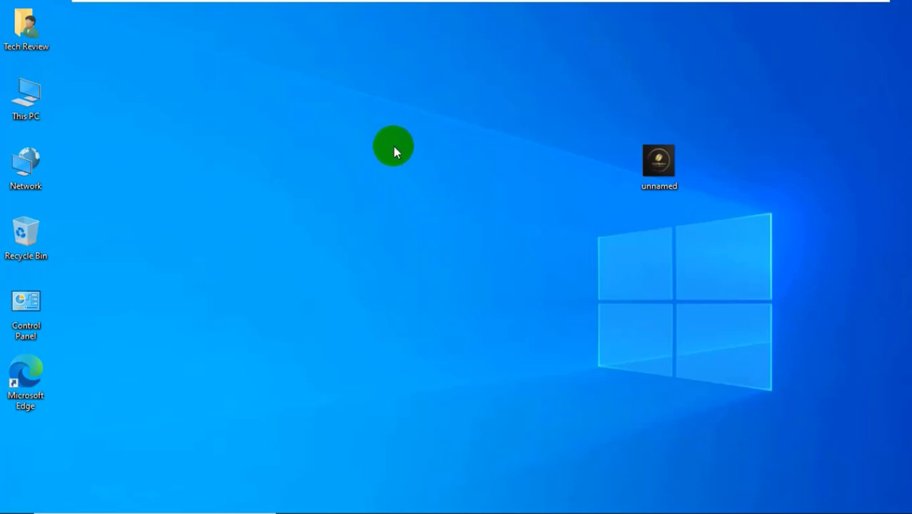
Create another new Text Document on the desktop via the right-click New menu
right_click(394, 146)
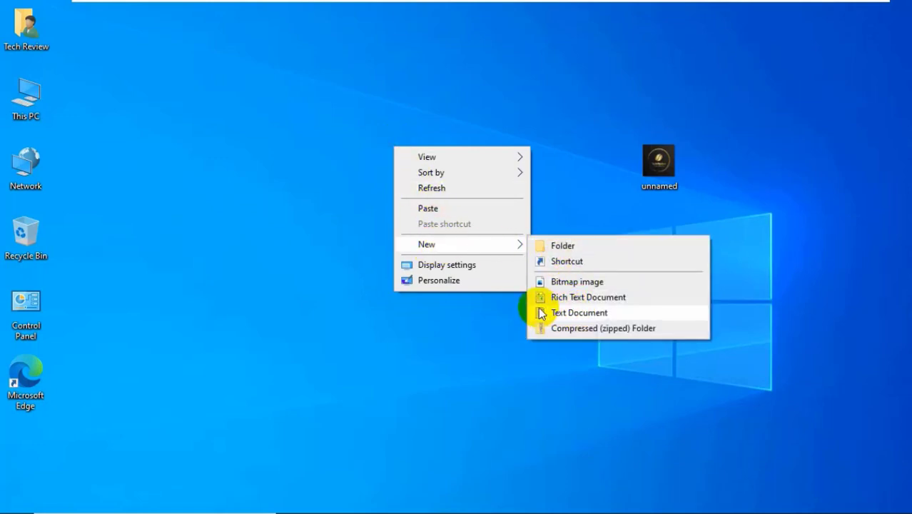
left_click(580, 312)
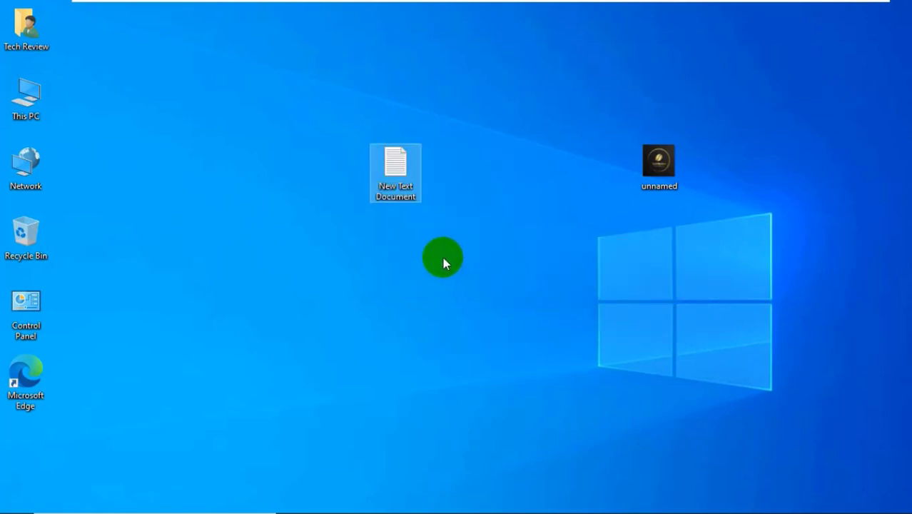
mouse_move(399, 168)
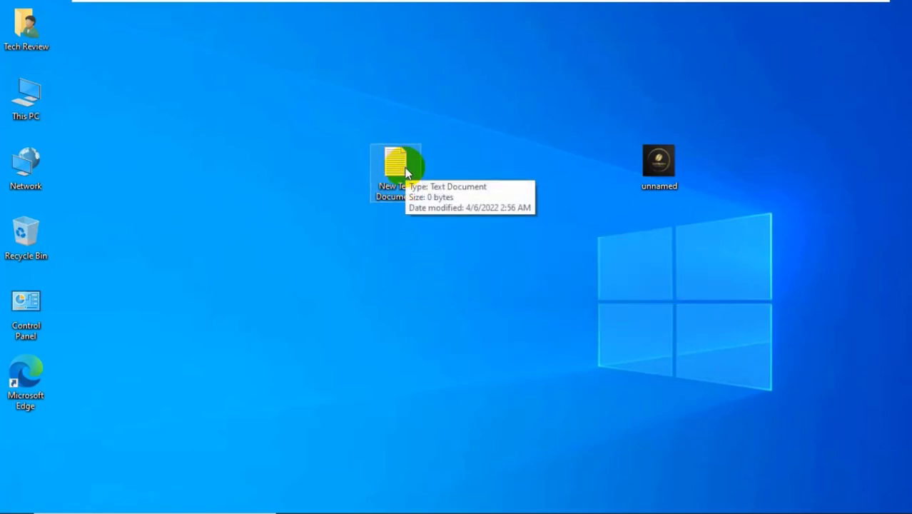